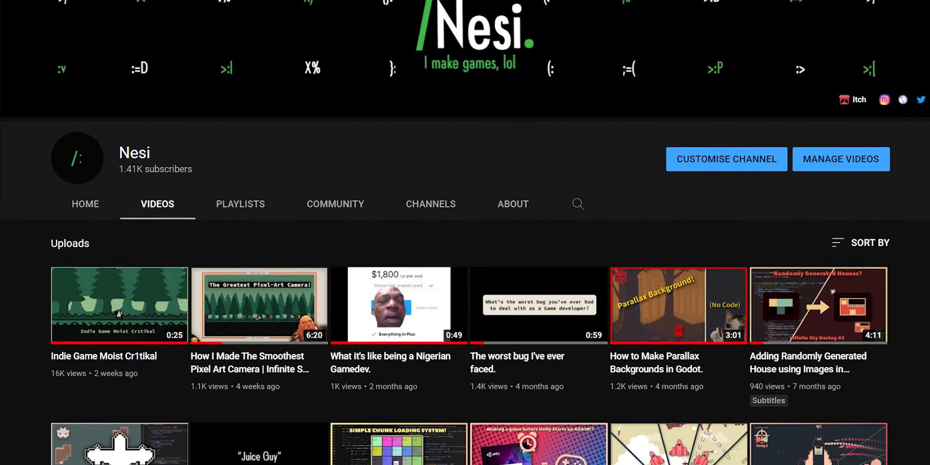
# Raise the fog Depth Begin value in the Inspector until the camera preview is almost fully fogged
pyautogui.scroll(-3)
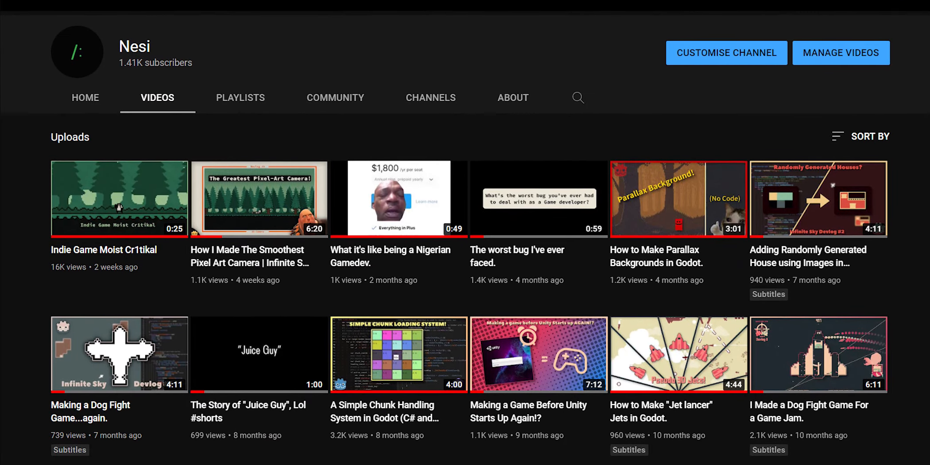
pyautogui.scroll(-3)
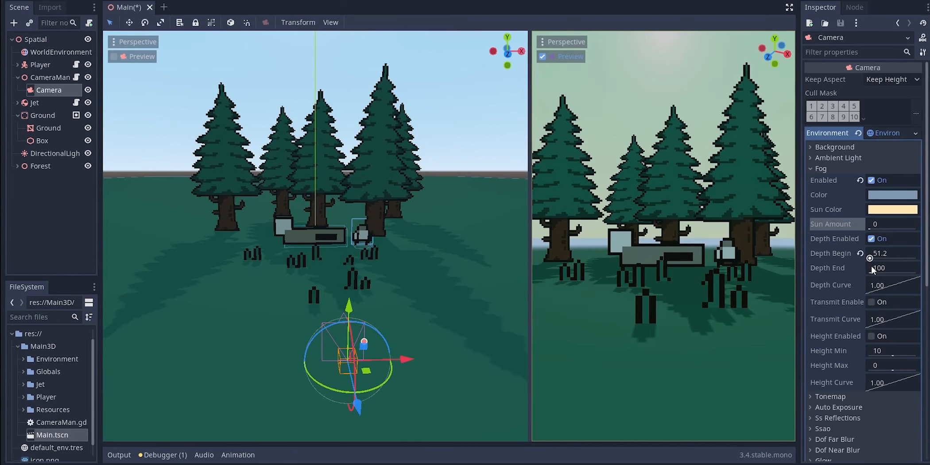
pyautogui.moveTo(884, 252); pyautogui.dragTo(926, 252)
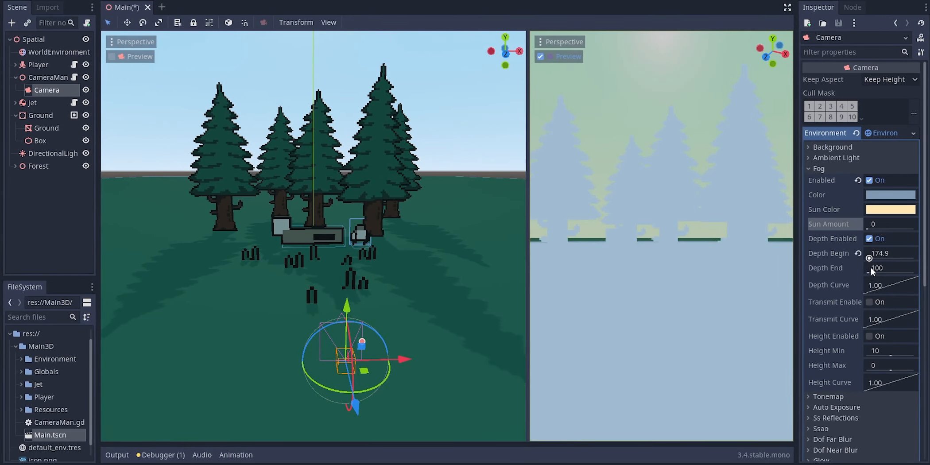
pyautogui.moveTo(887, 253); pyautogui.dragTo(867, 253)
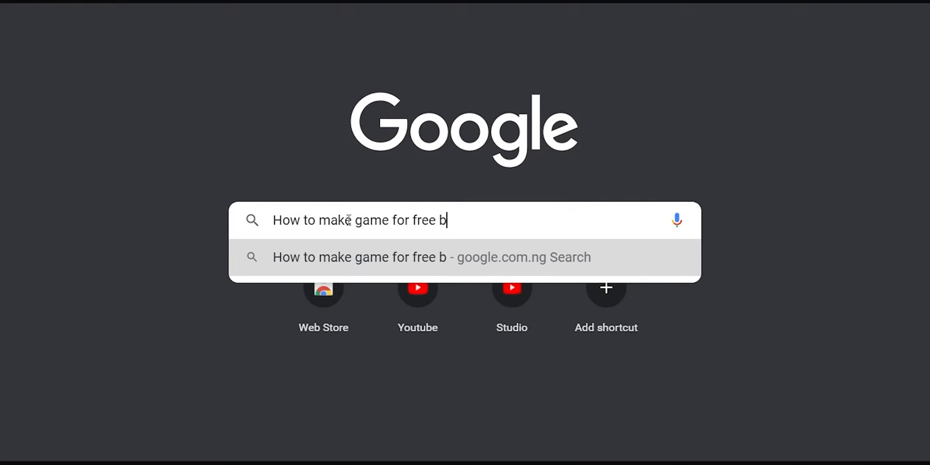
# Finish the Google query 'How to make game for free because I have no money'
pyautogui.write('ecause I Have no mone')
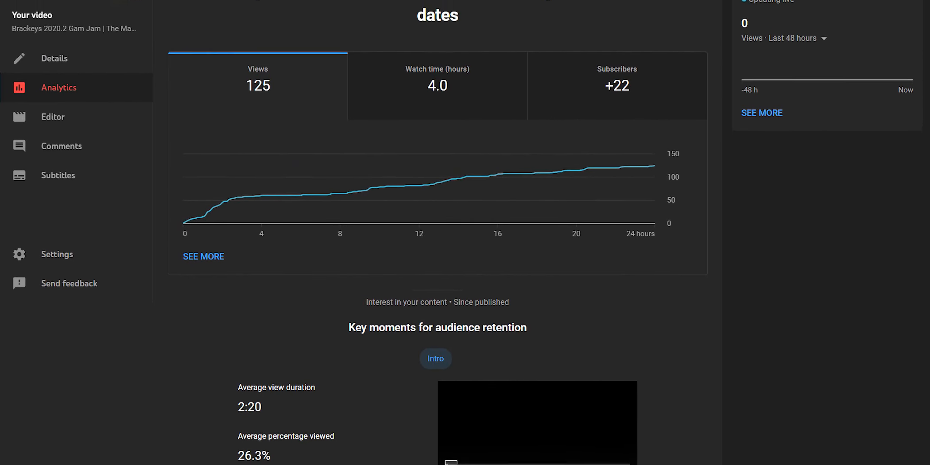
pyautogui.scroll(3)
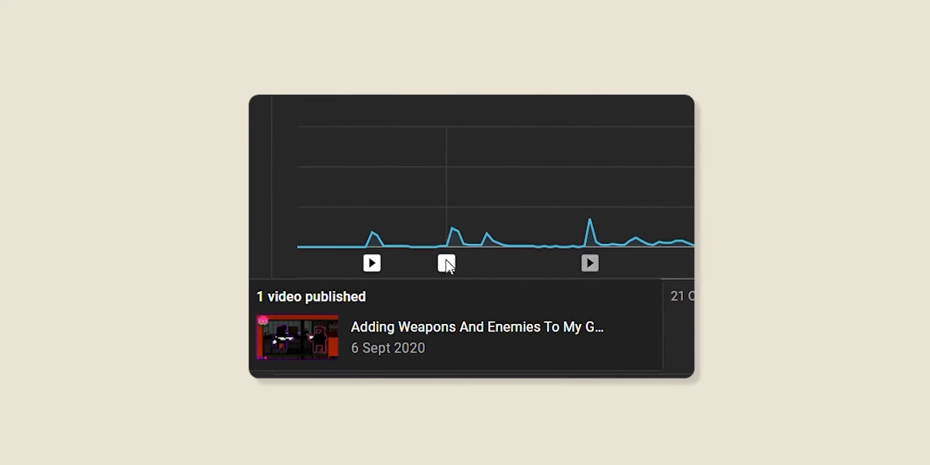
pyautogui.moveTo(466, 248)
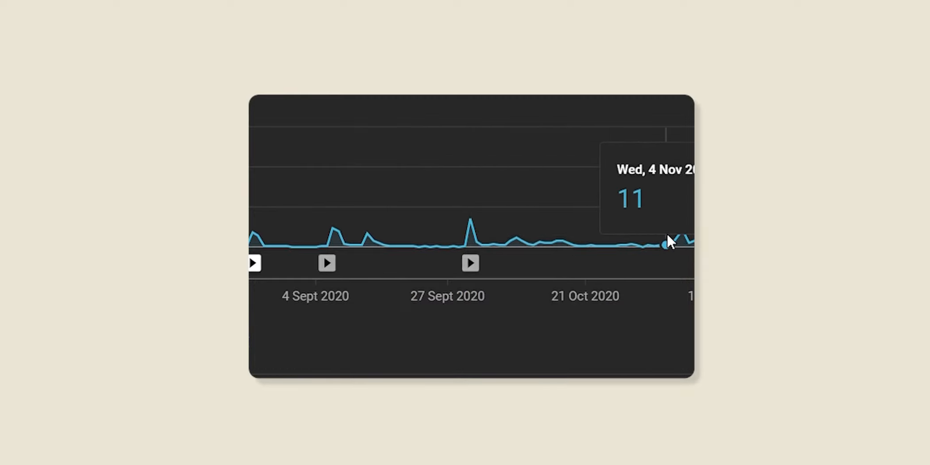
pyautogui.click(470, 264)
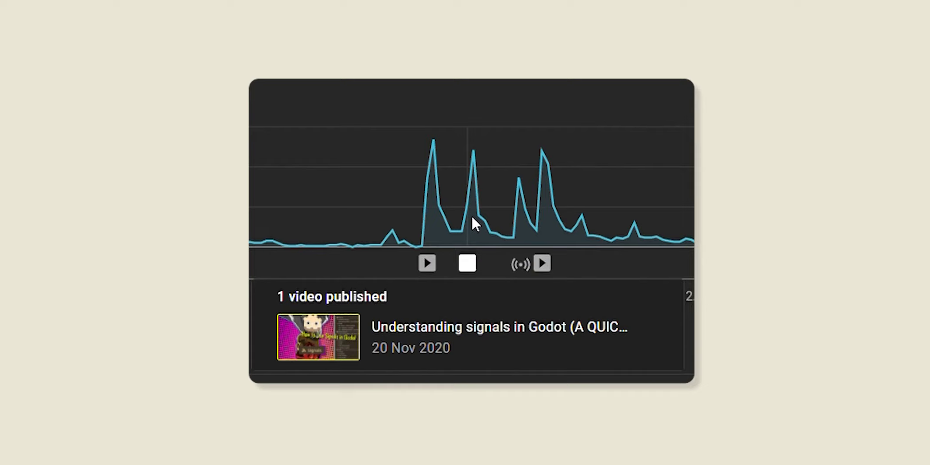
pyautogui.moveTo(473, 152)
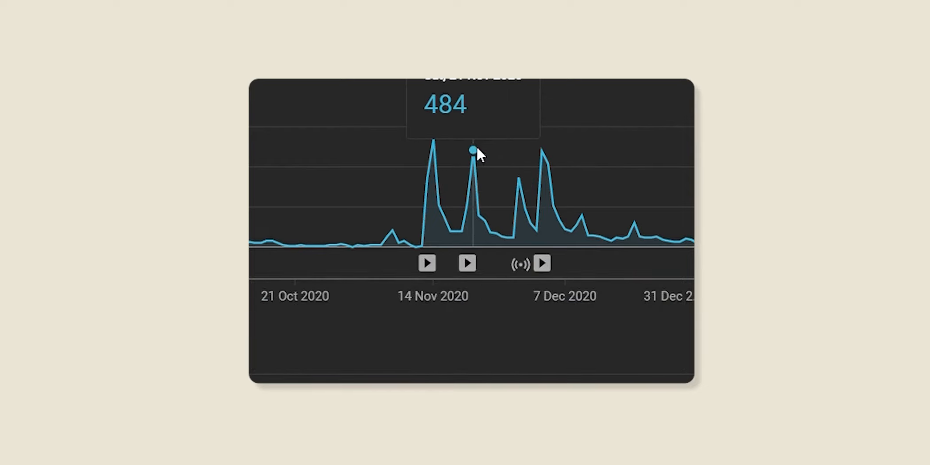
pyautogui.moveTo(496, 208)
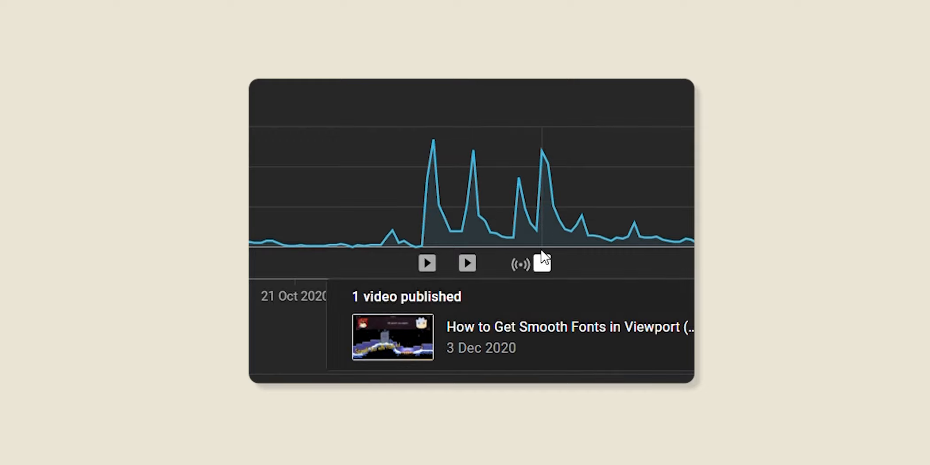
pyautogui.moveTo(537, 166)
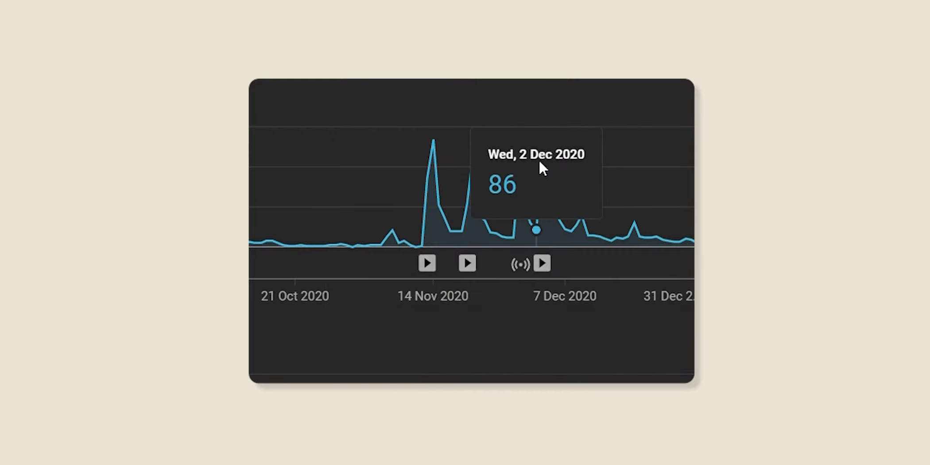
pyautogui.moveTo(597, 199)
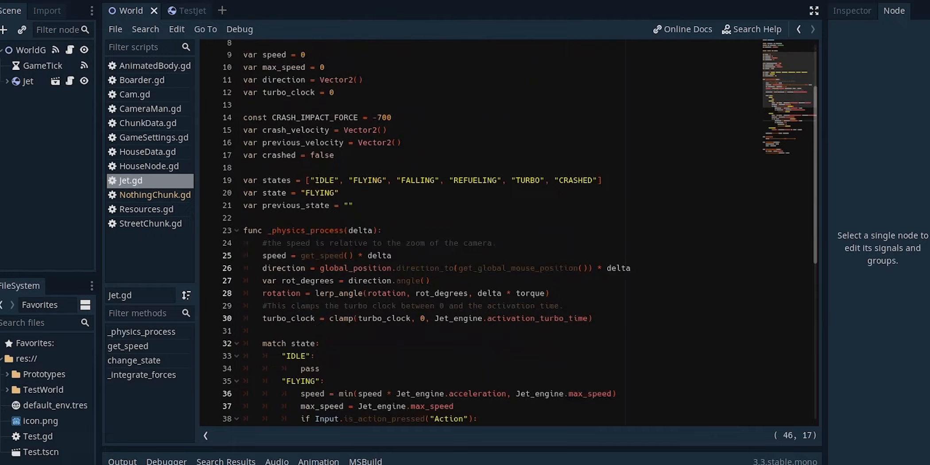
pyautogui.scroll(-3)
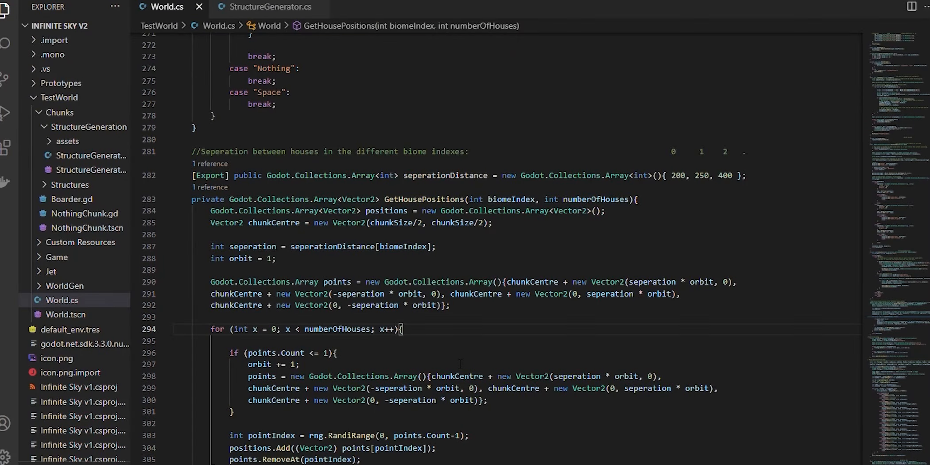
pyautogui.scroll(3)
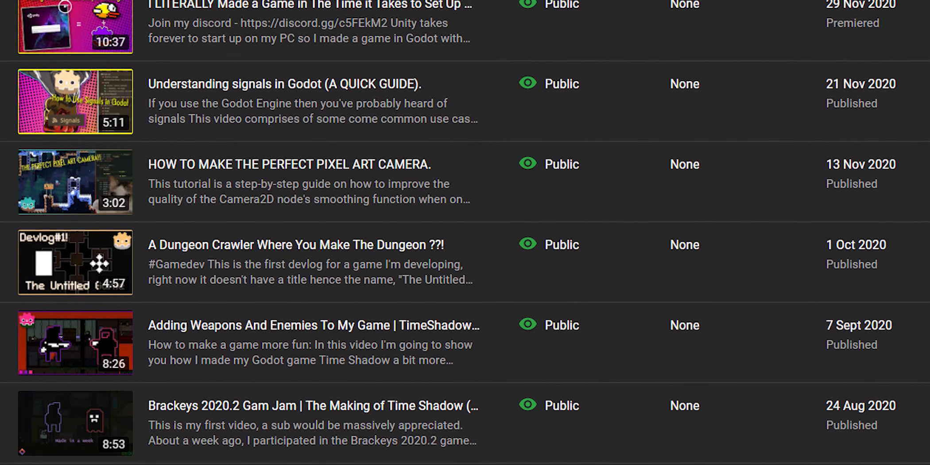
pyautogui.scroll(3)
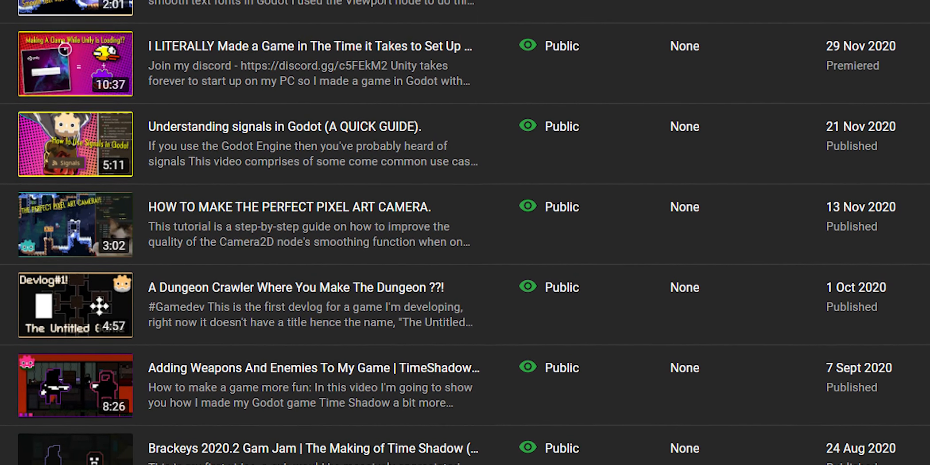
pyautogui.scroll(3)
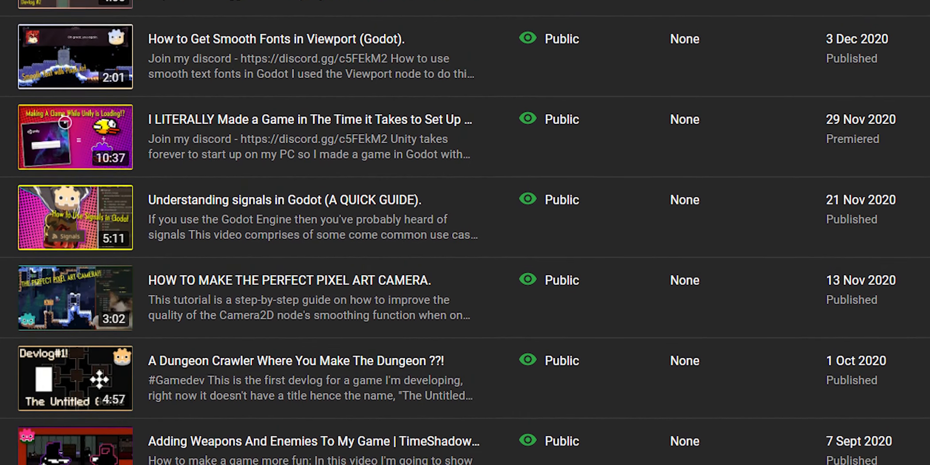
pyautogui.scroll(3)
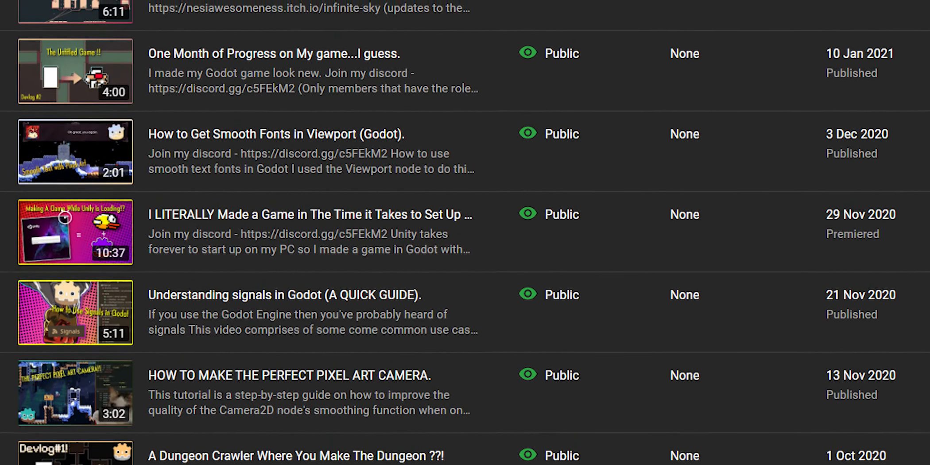
pyautogui.scroll(3)
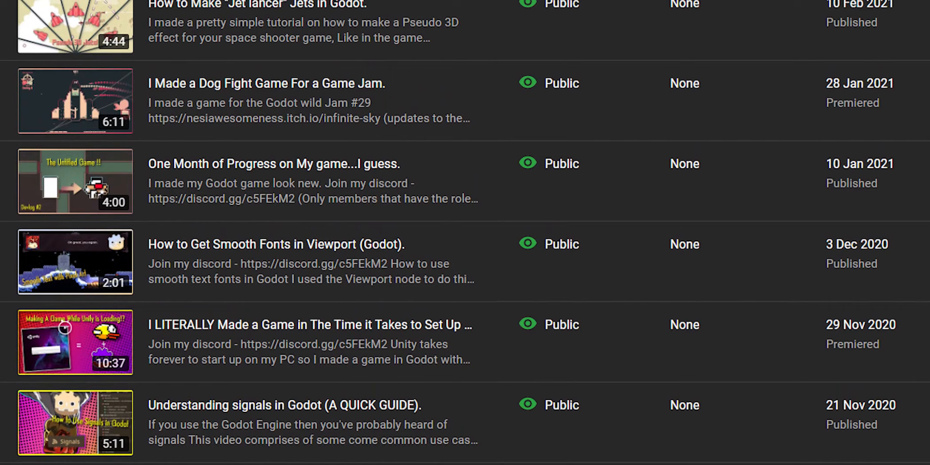
pyautogui.scroll(3)
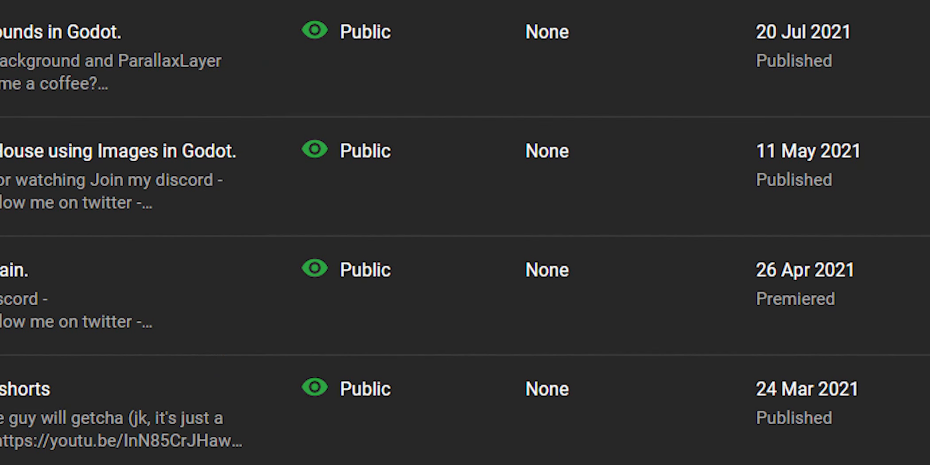
pyautogui.scroll(-3)
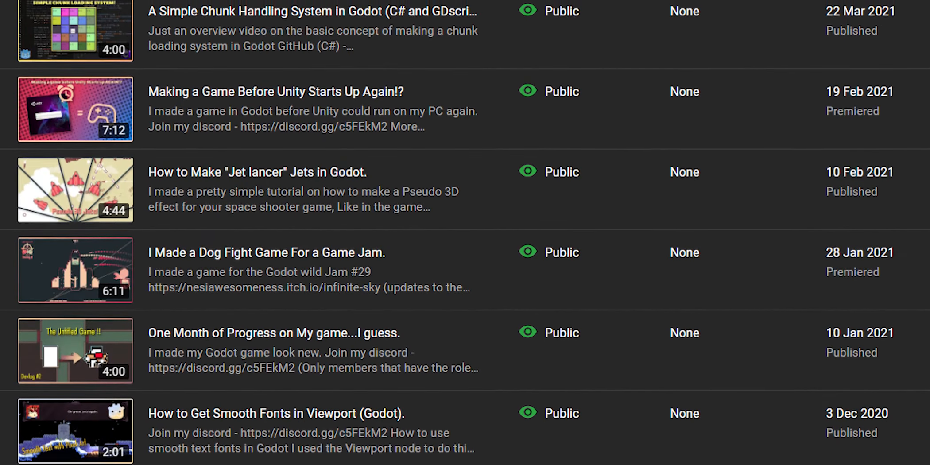
pyautogui.scroll(3)
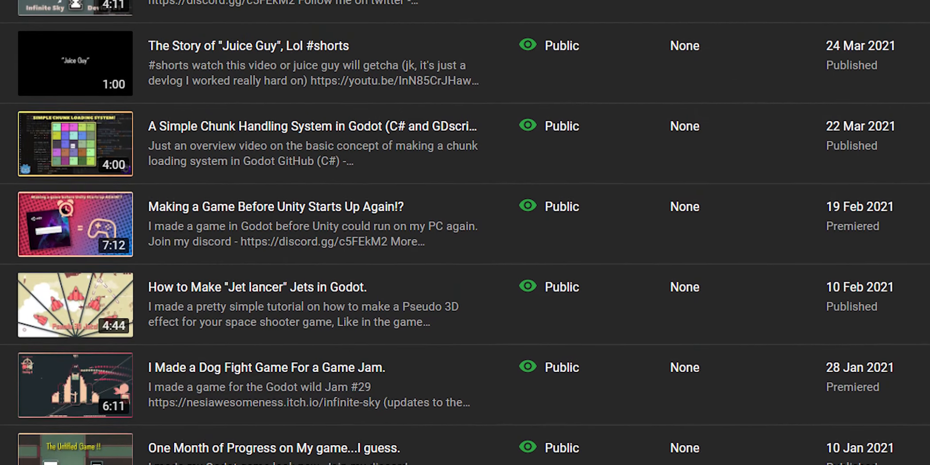
pyautogui.scroll(3)
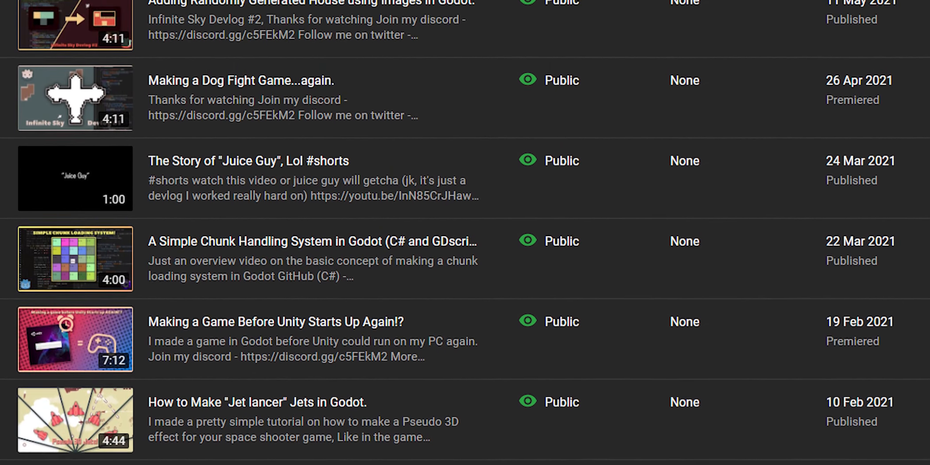
pyautogui.scroll(3)
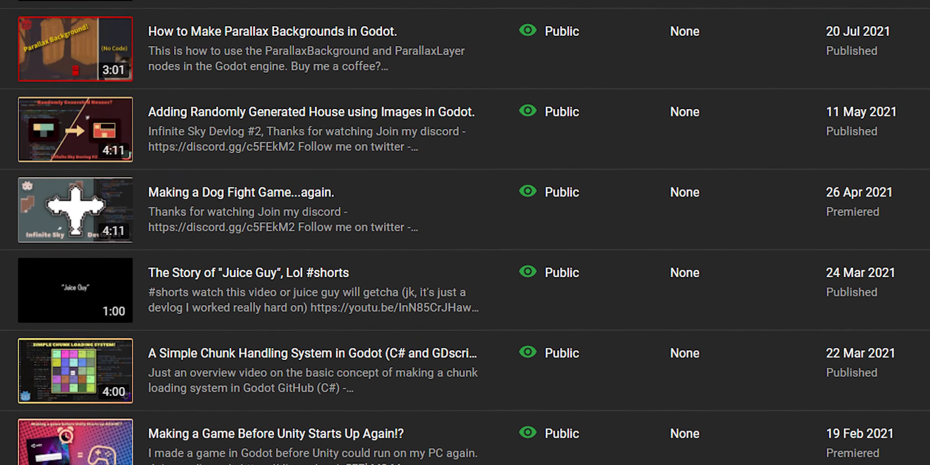
pyautogui.scroll(3)
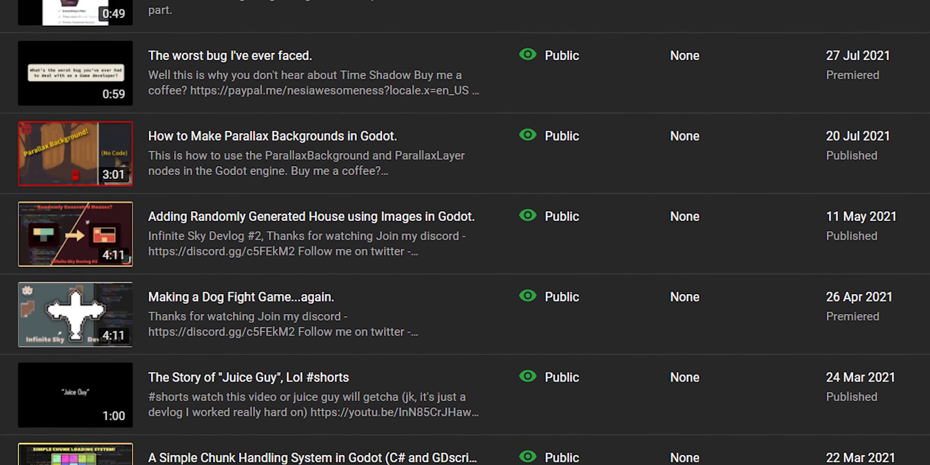
pyautogui.scroll(3)
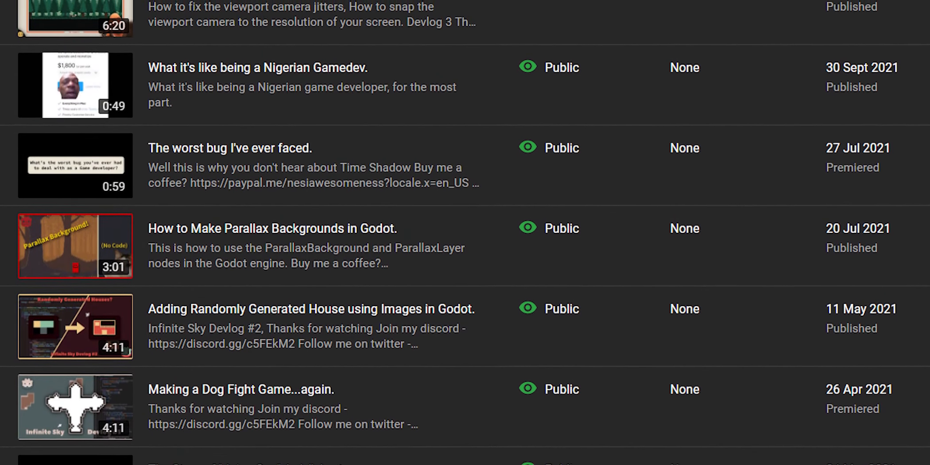
pyautogui.scroll(3)
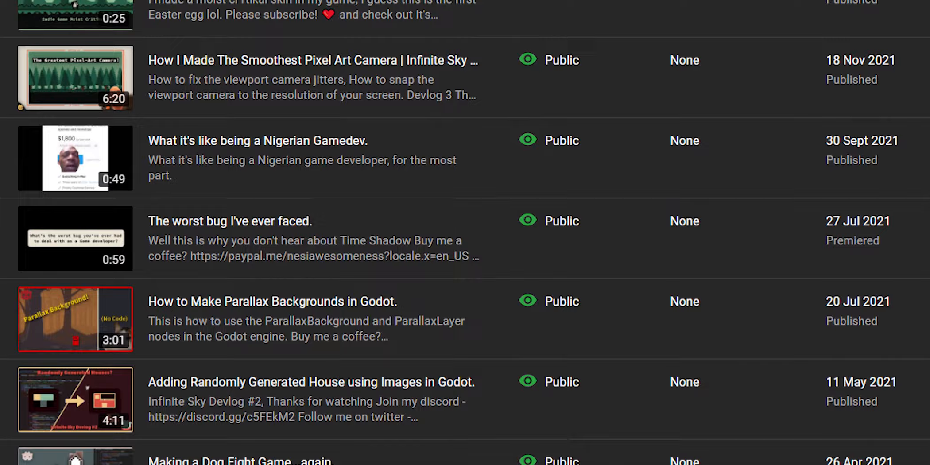